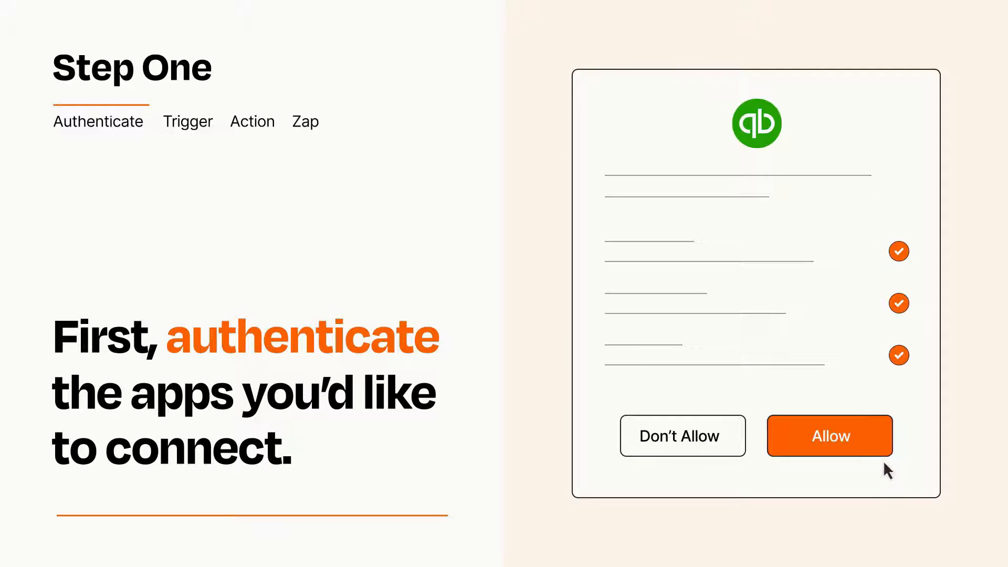
Step: Allow the QuickBooks connection access so setup advances to choosing an app and event
{"action": "left_click", "coordinate": [830, 435]}
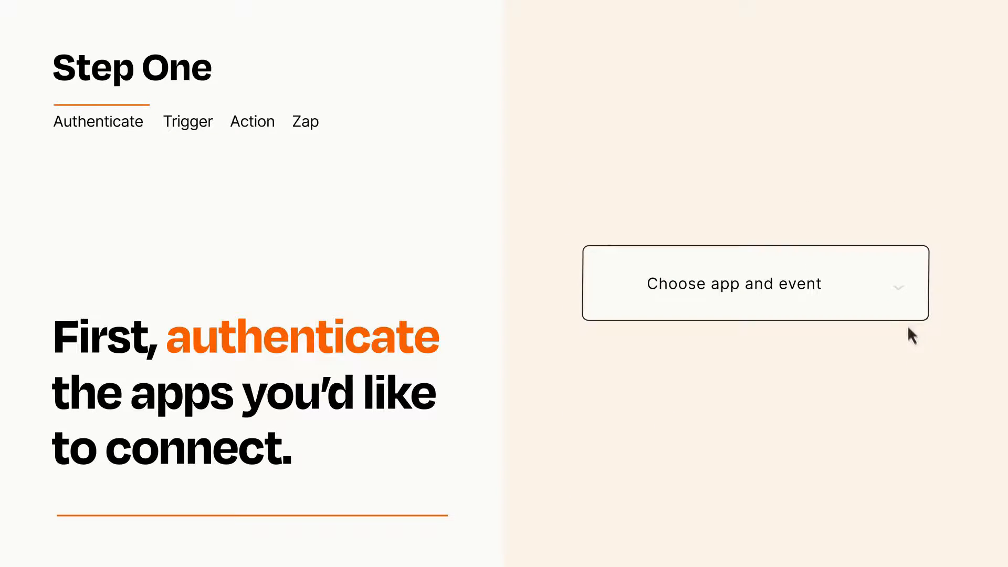
Step: Set Salesforce New Record as the Zap's trigger from the app-and-event choices
{"action": "left_click", "coordinate": [755, 282]}
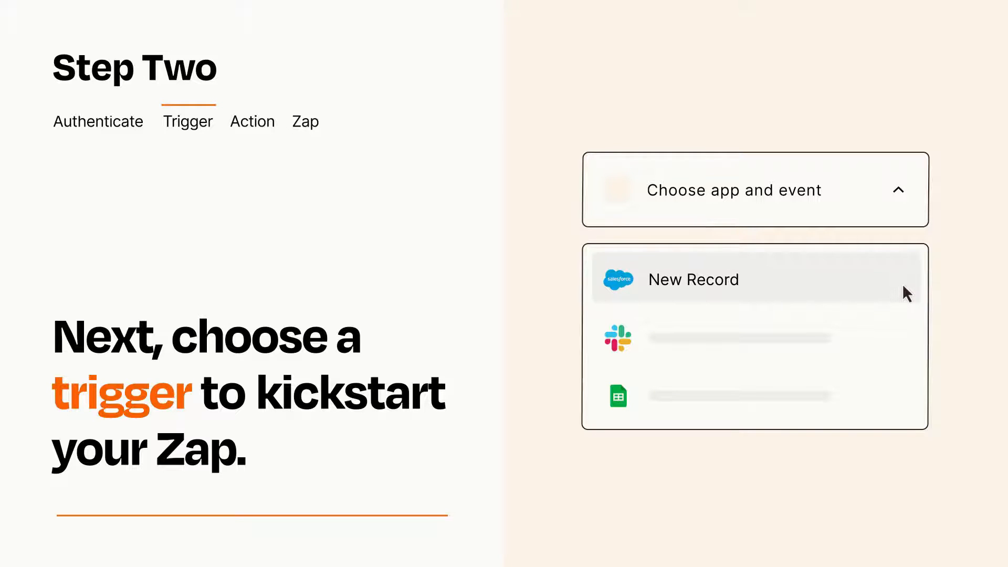
{"action": "left_click", "coordinate": [694, 280]}
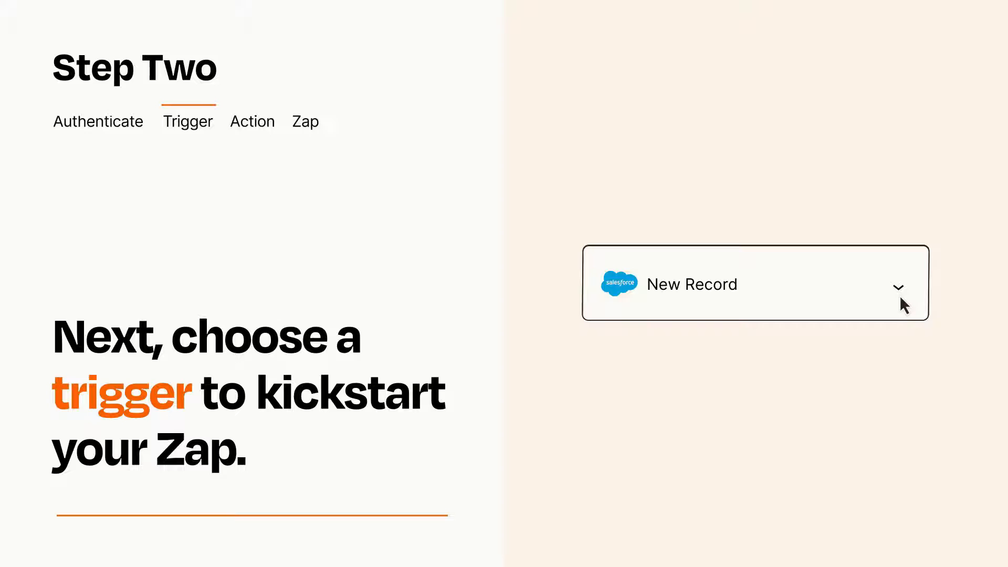
{"action": "mouse_move", "coordinate": [915, 298]}
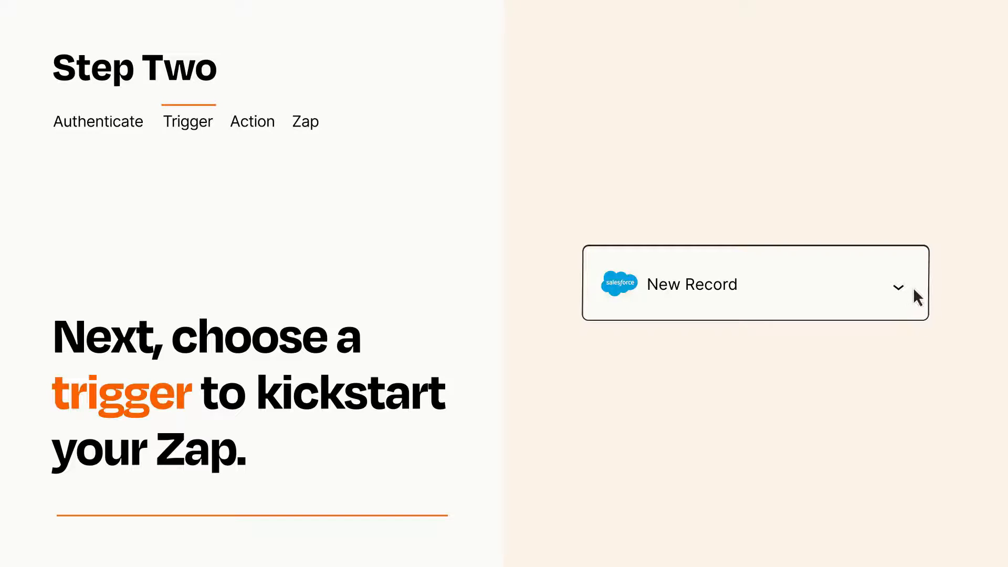
{"action": "mouse_move", "coordinate": [915, 288]}
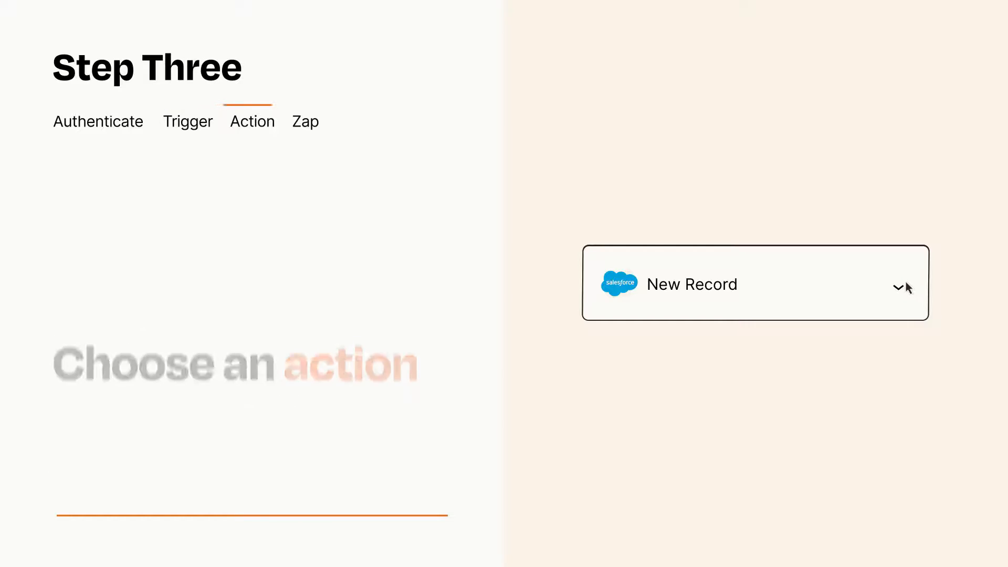
Step: Add QuickBooks Create Customer as the action following the Salesforce trigger
{"action": "left_click", "coordinate": [757, 283]}
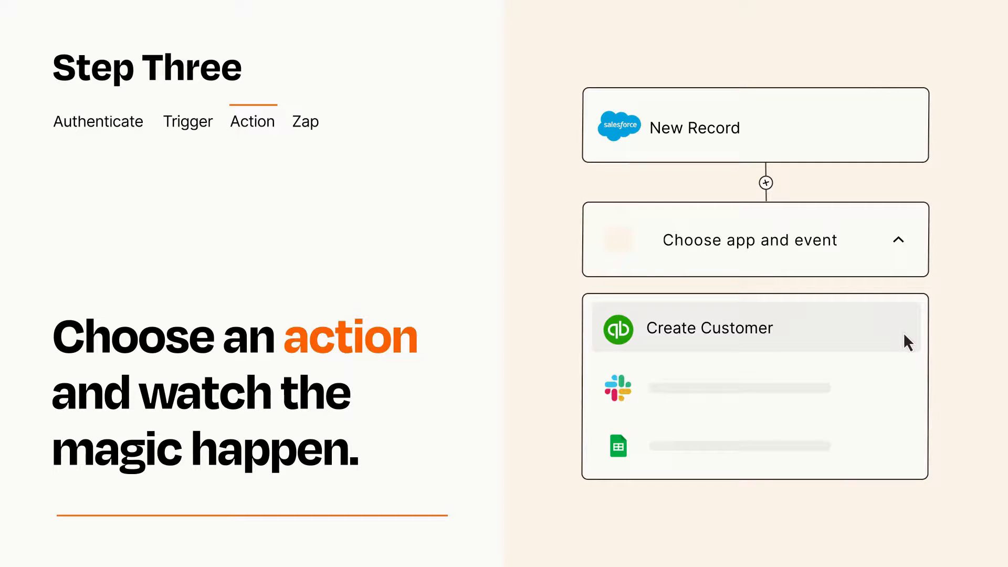
{"action": "left_click", "coordinate": [709, 328]}
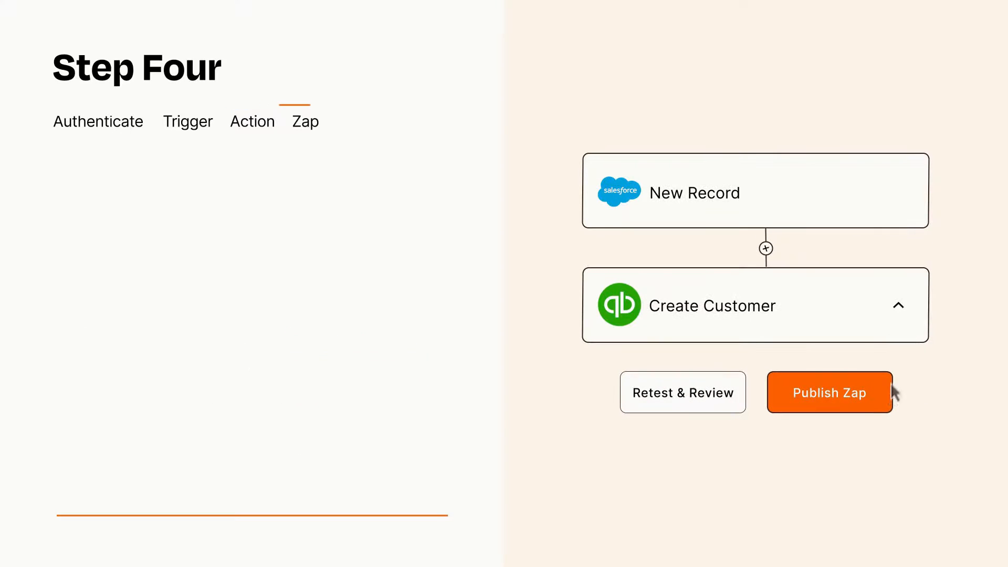
Step: Publish the finished Salesforce-to-QuickBooks Zap so it starts running
{"action": "left_click", "coordinate": [828, 392]}
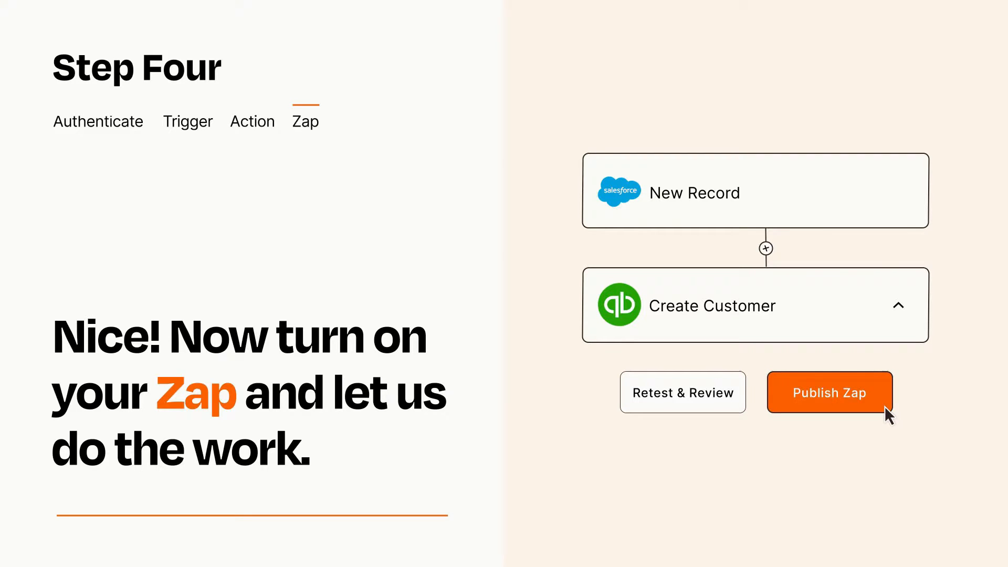
{"action": "left_click", "coordinate": [829, 392]}
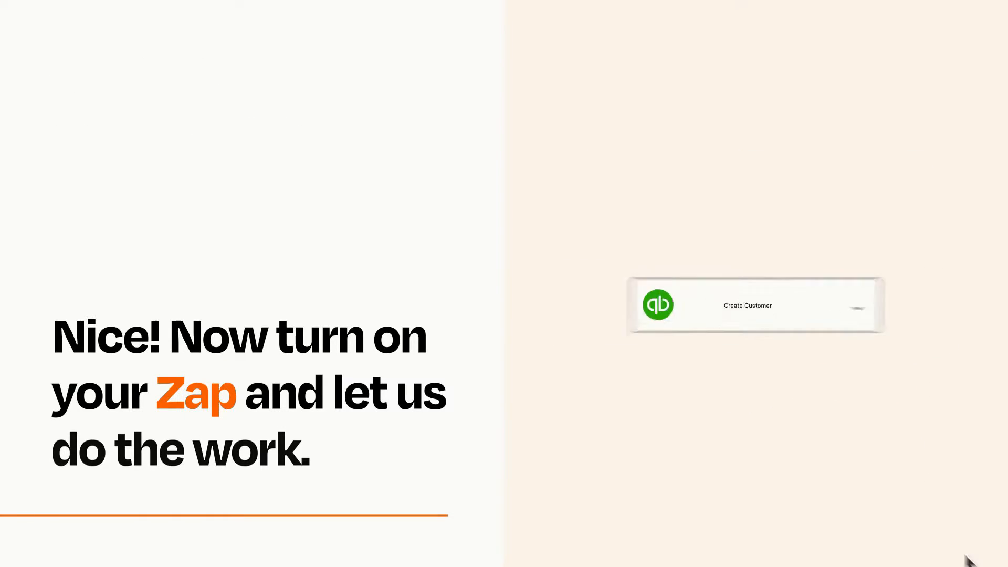